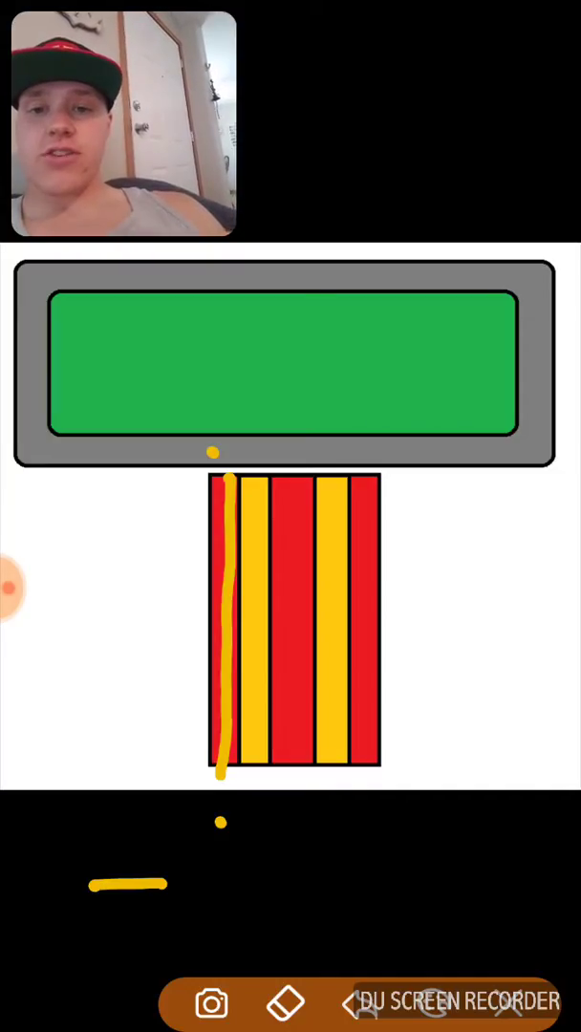
Draw a yellow route circling the grey track and returning down the red-and-yellow lanes
left_click_drag(57, 452, 215, 453)
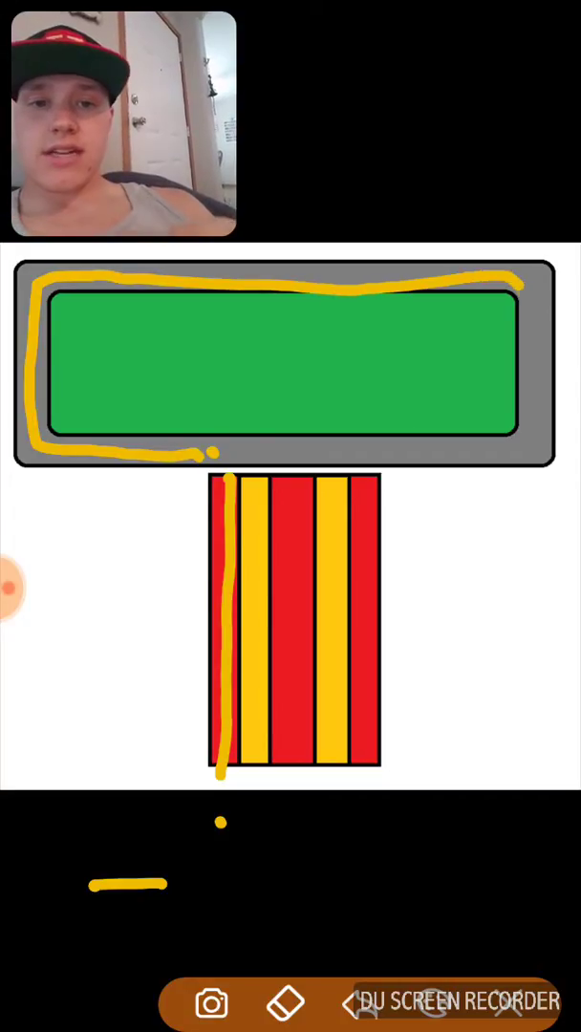
left_click_drag(532, 283, 515, 463)
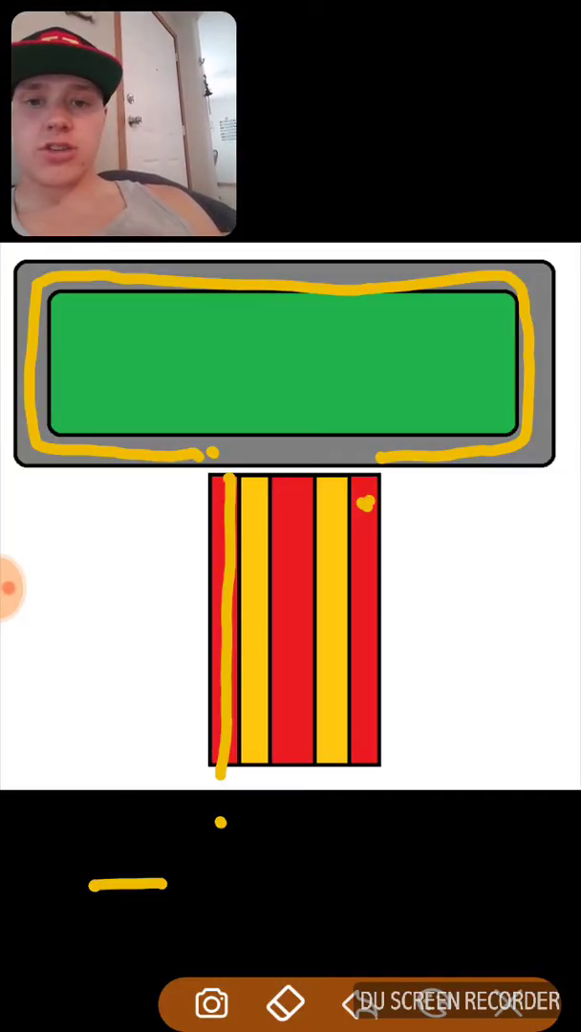
left_click_drag(283, 359, 283, 443)
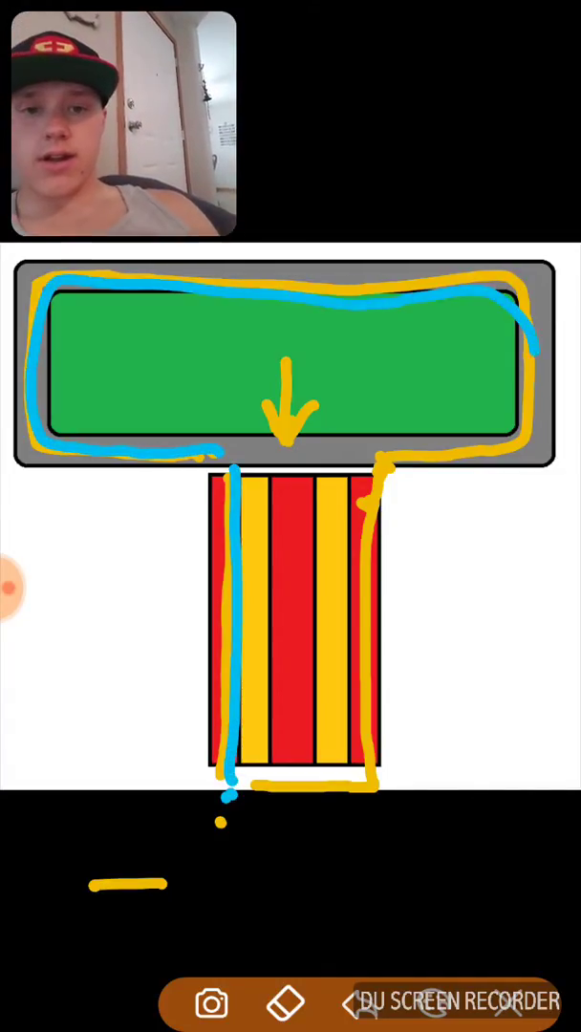
Draw the blue route down the right edge of the lanes toward the bottom
left_click_drag(367, 478, 366, 803)
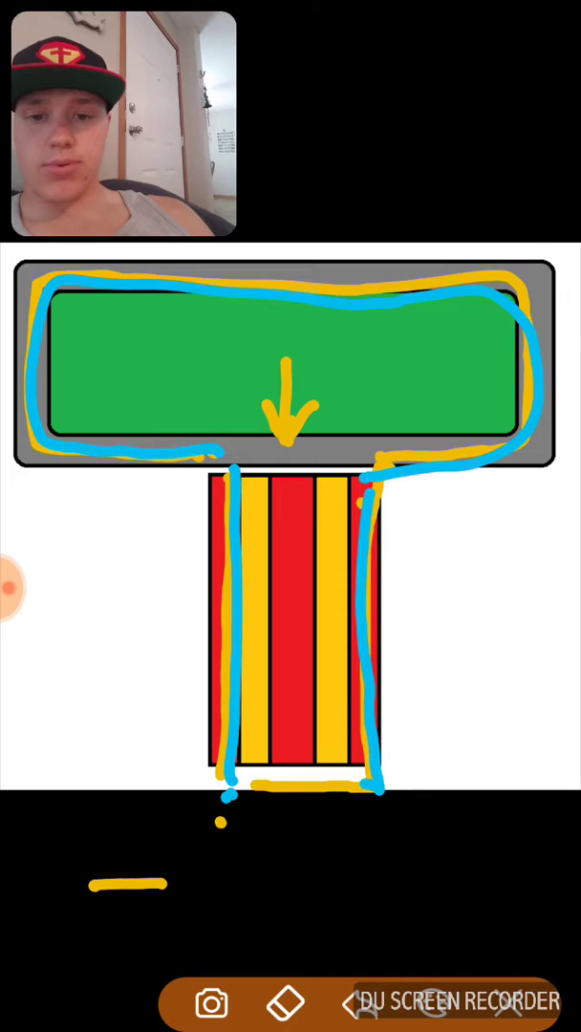